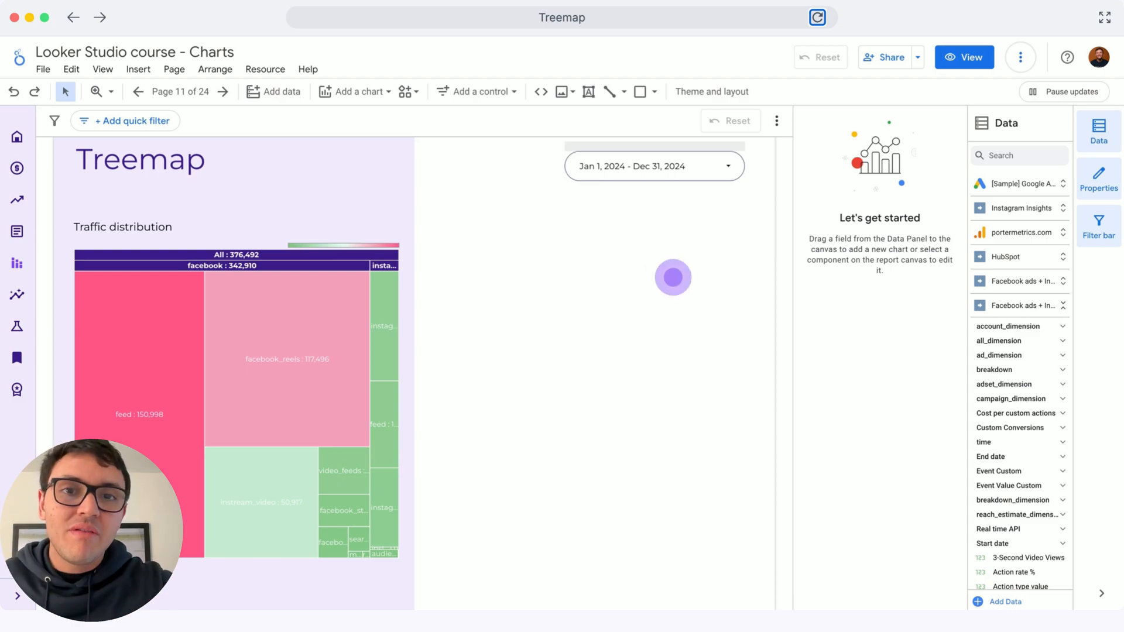
Select the Traffic distribution treemap to see its Publisher platform, Platform position and Clicks setup.
{"action": "left_click", "coordinate": [235, 358]}
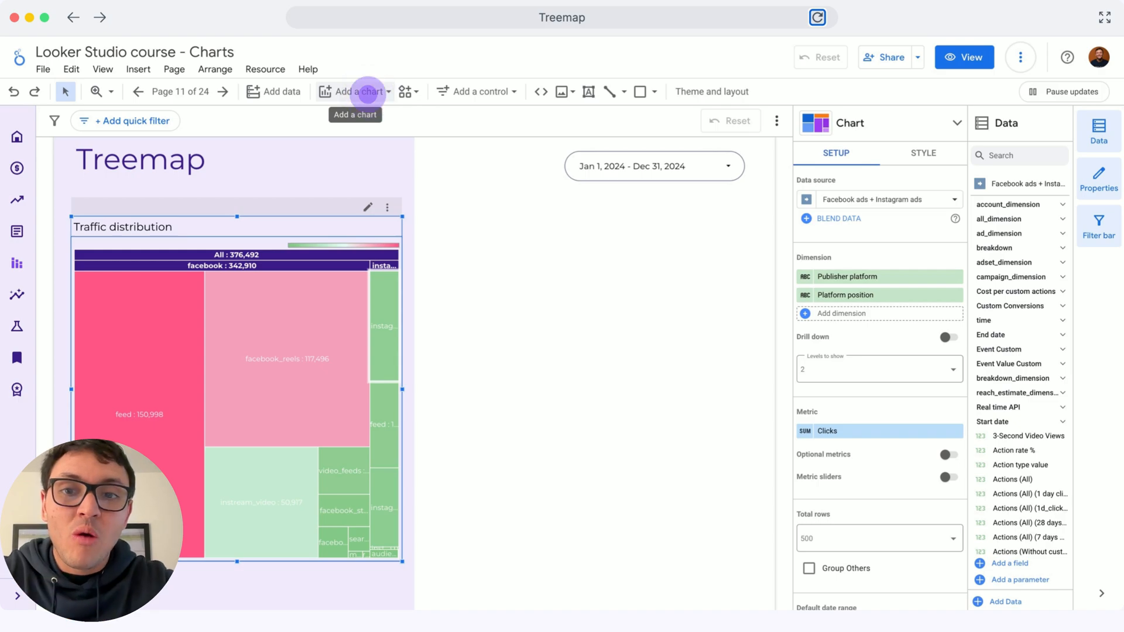
Insert a new treemap and add Platform position as its second dimension after Publisher platform.
{"action": "left_click", "coordinate": [354, 91]}
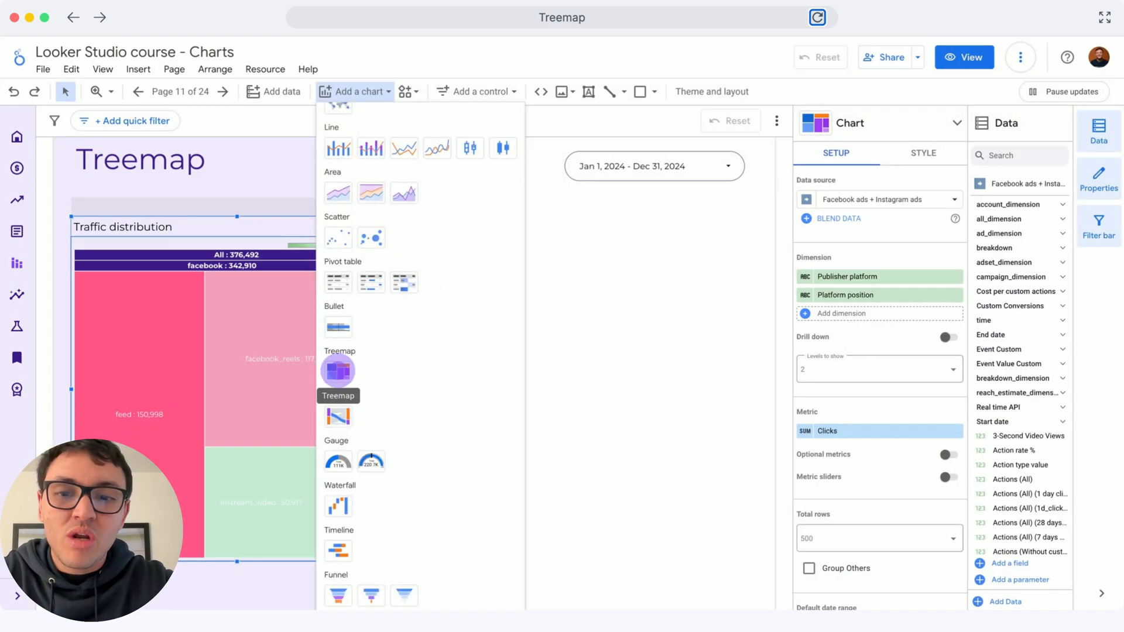
{"action": "left_click", "coordinate": [338, 370]}
{"action": "type", "text": "platform po"}
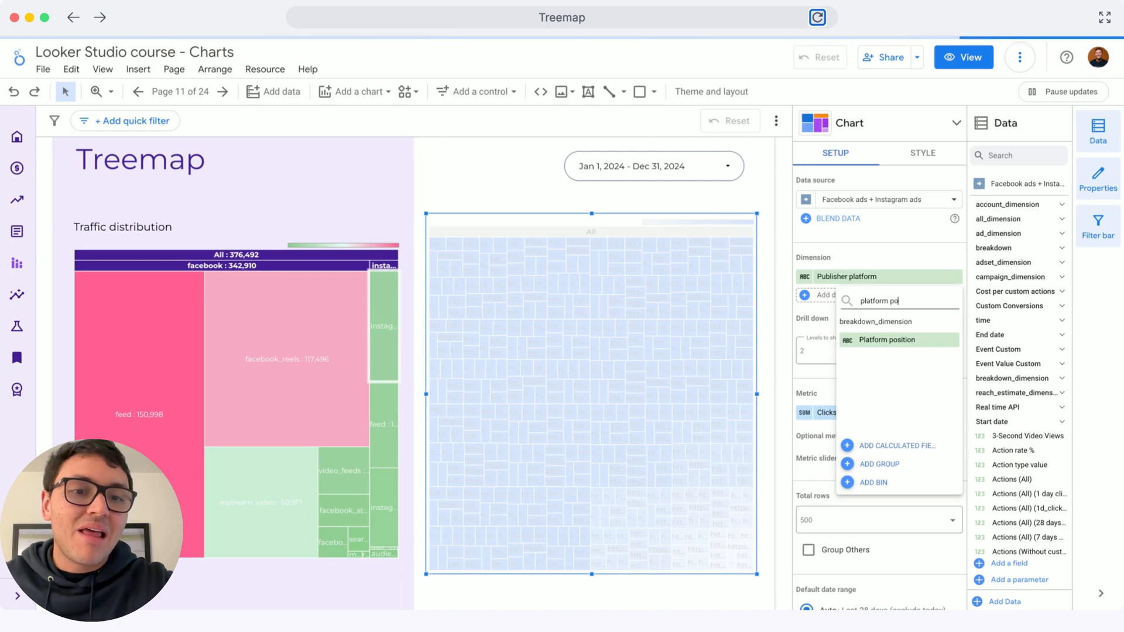
{"action": "left_click", "coordinate": [881, 339]}
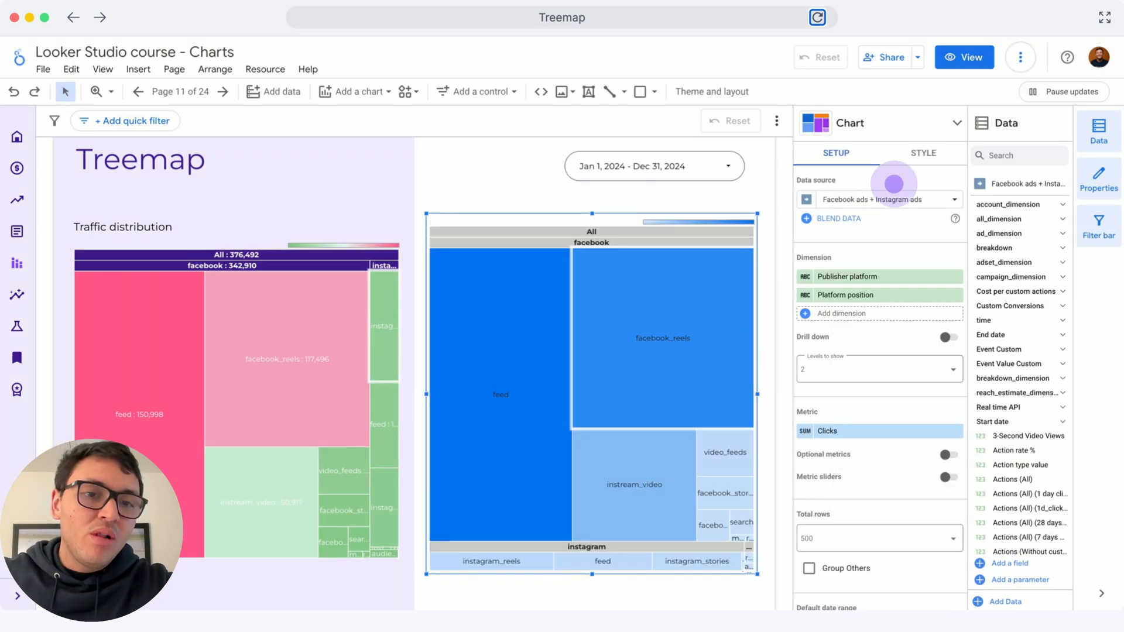
Style the new treemap with a purple branch header and red-to-green colour scale.
{"action": "left_click", "coordinate": [923, 153]}
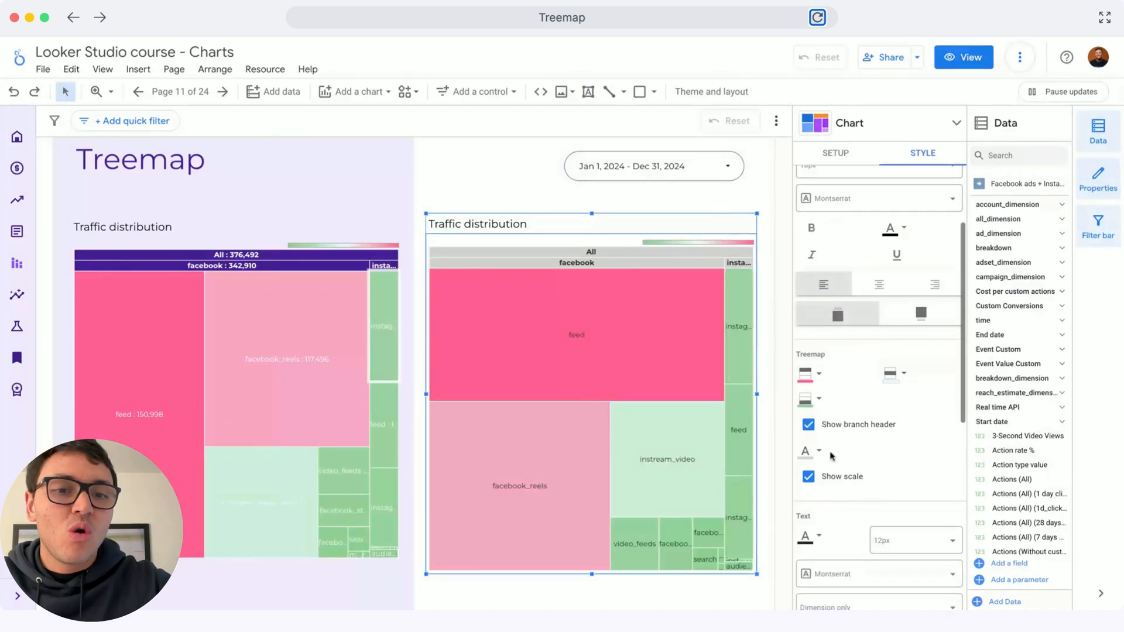
{"action": "left_click", "coordinate": [809, 450]}
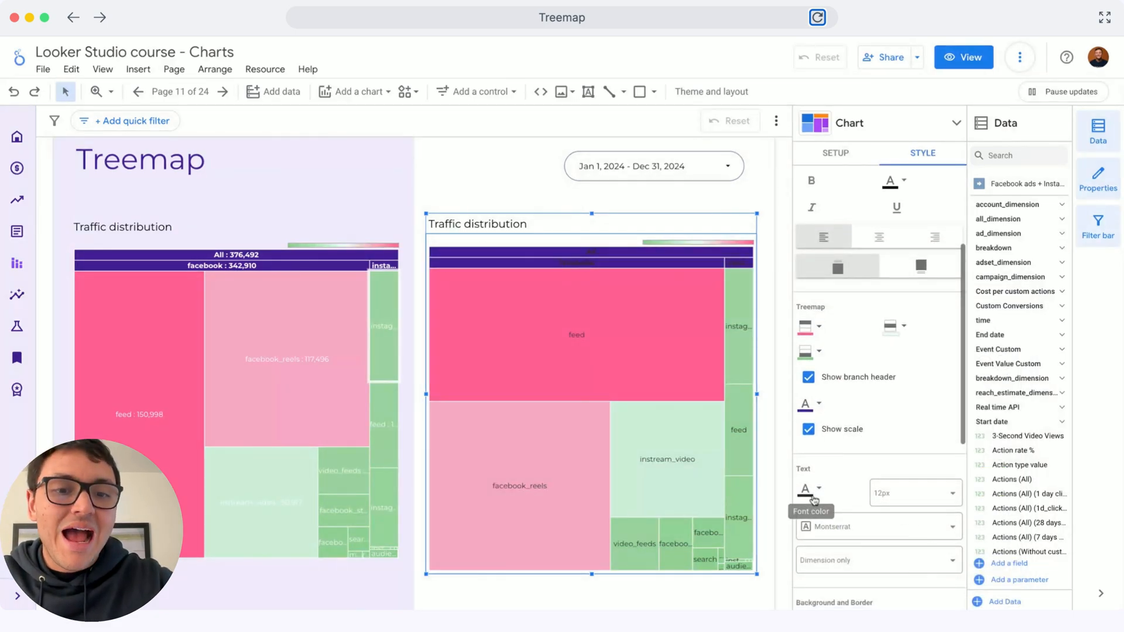
{"action": "left_click", "coordinate": [805, 488]}
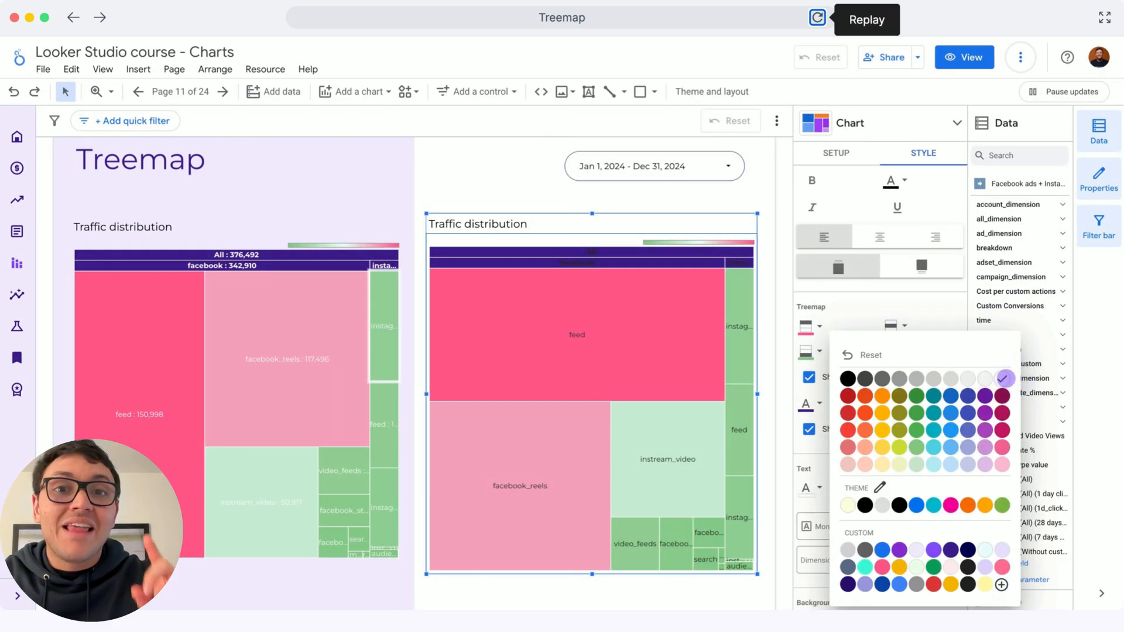